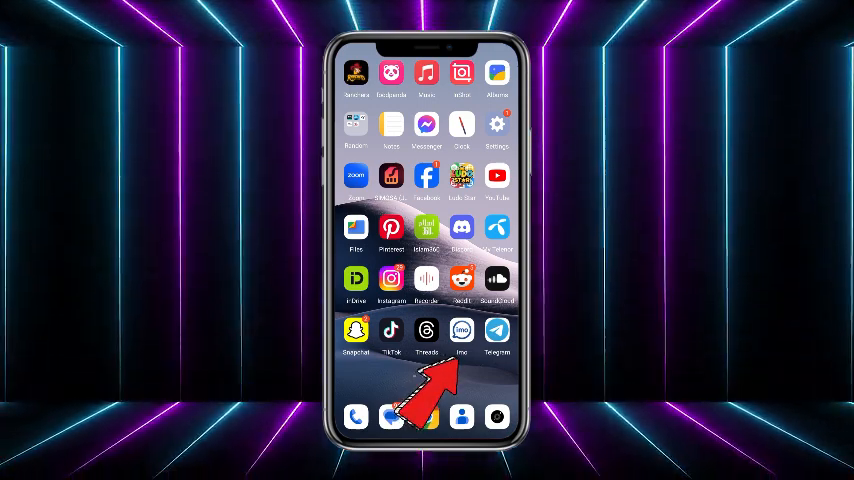
Launch imo and open the account menu from the profile picture.
{"action": "left_click", "coordinate": [461, 332]}
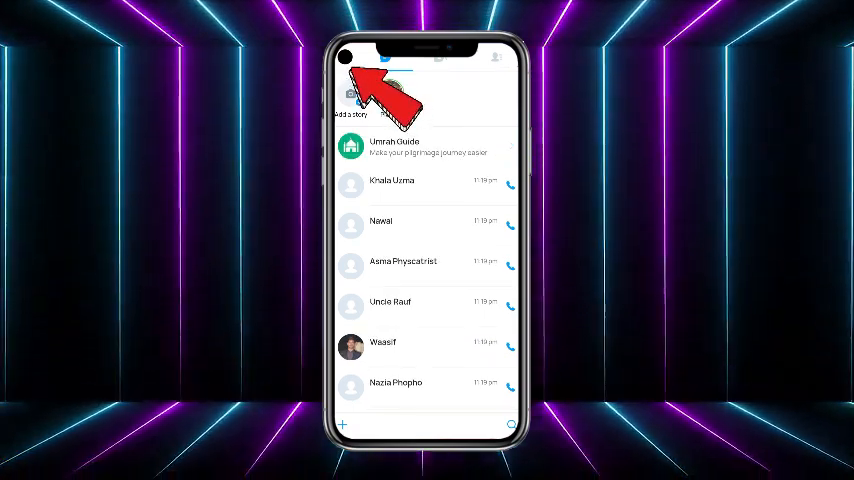
{"action": "left_click", "coordinate": [346, 58]}
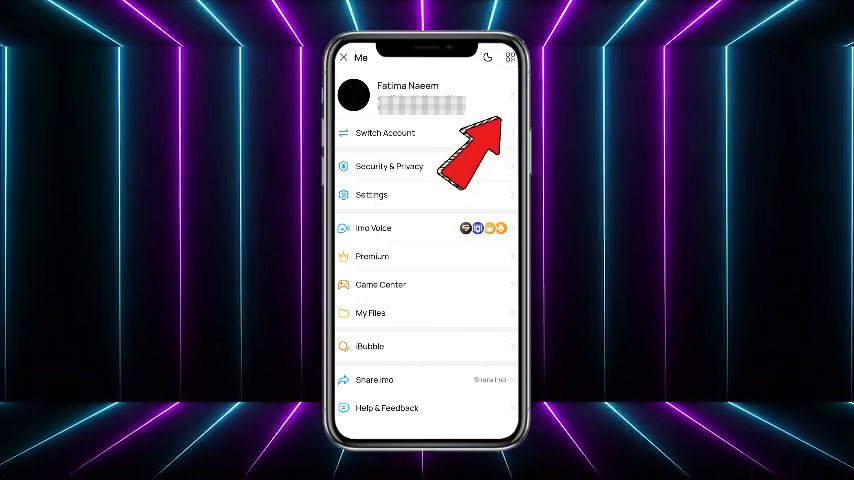
Open your profile page and view the current profile picture.
{"action": "left_click", "coordinate": [407, 95]}
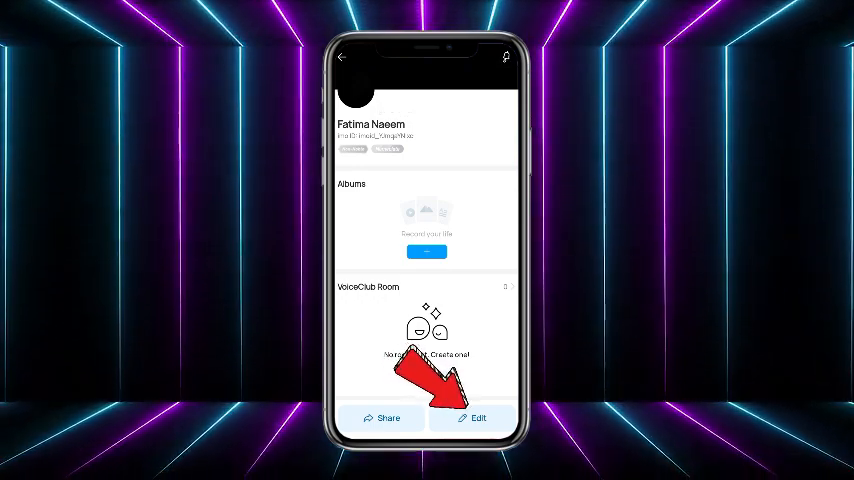
{"action": "left_click", "coordinate": [477, 418]}
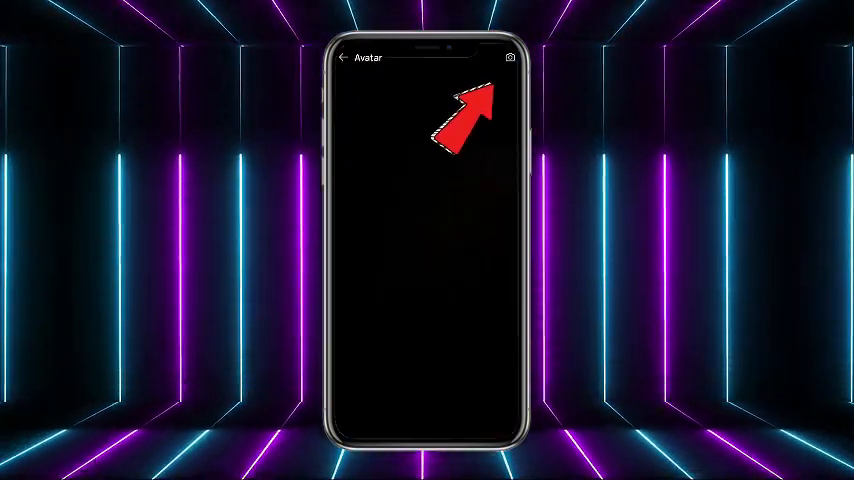
Edit the profile picture and choose the imo Avatar source.
{"action": "left_click", "coordinate": [508, 58]}
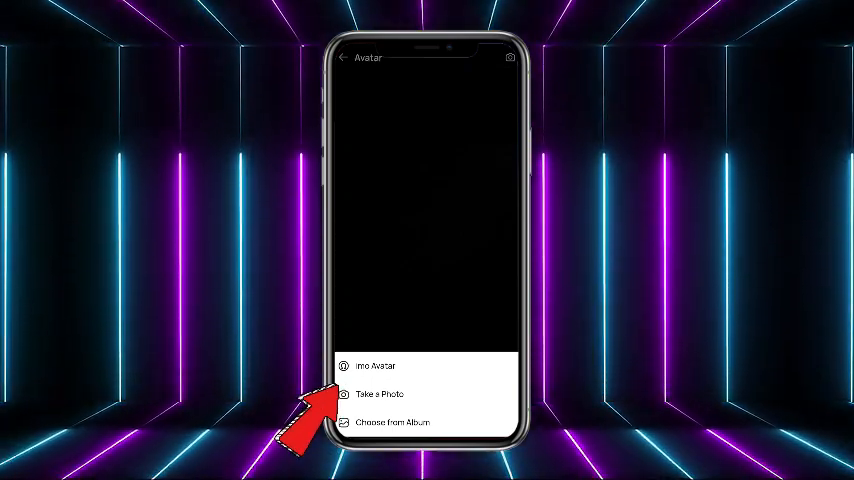
{"action": "left_click", "coordinate": [370, 365]}
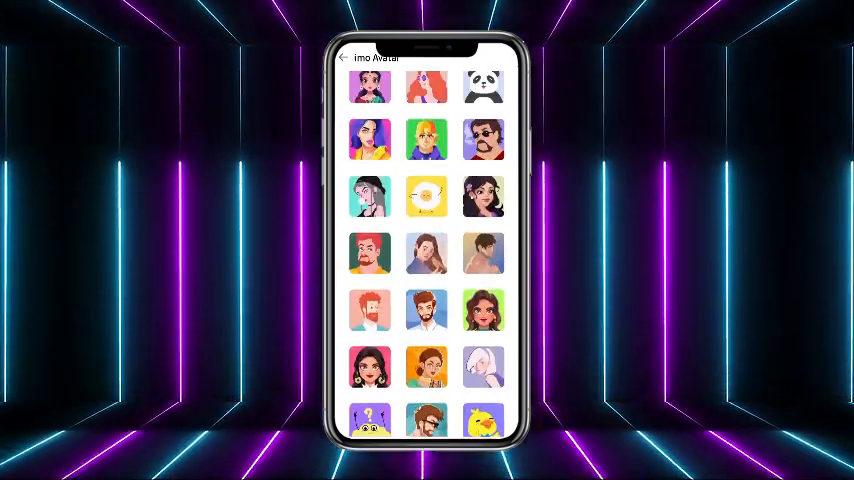
Pick the panda from the imo Avatar gallery and confirm it.
{"action": "scroll", "scroll_direction": "up", "scroll_amount": 3}
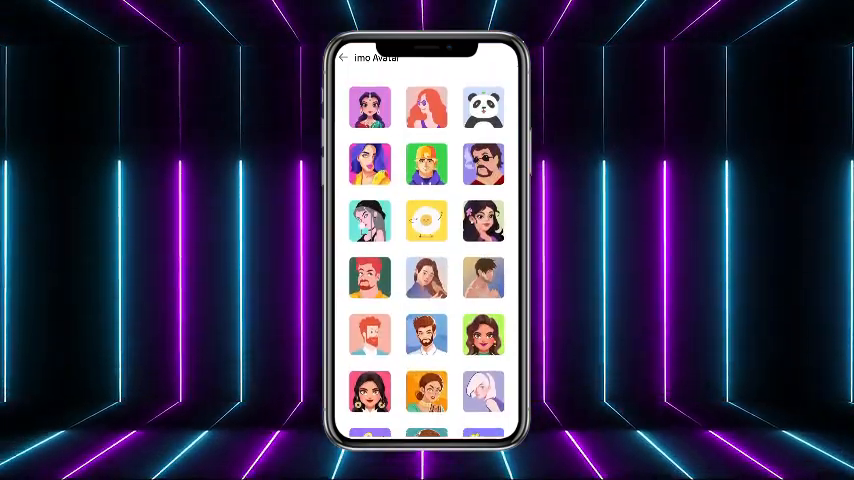
{"action": "left_click", "coordinate": [483, 107]}
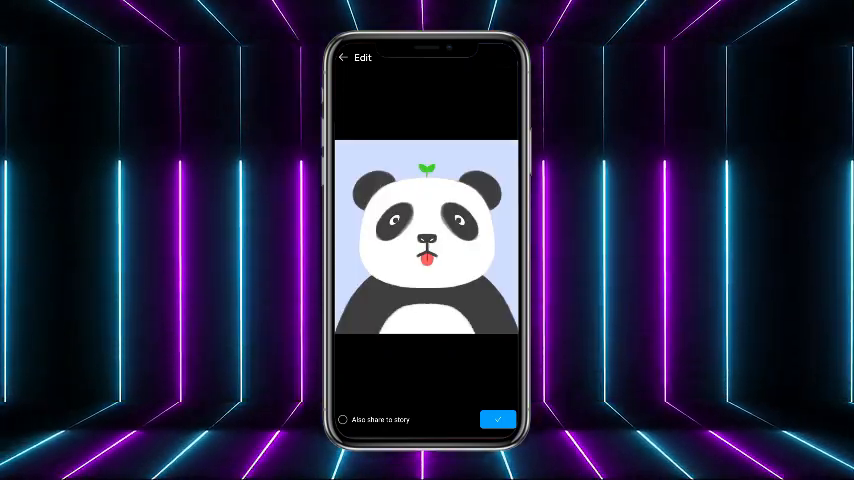
{"action": "left_click", "coordinate": [497, 419]}
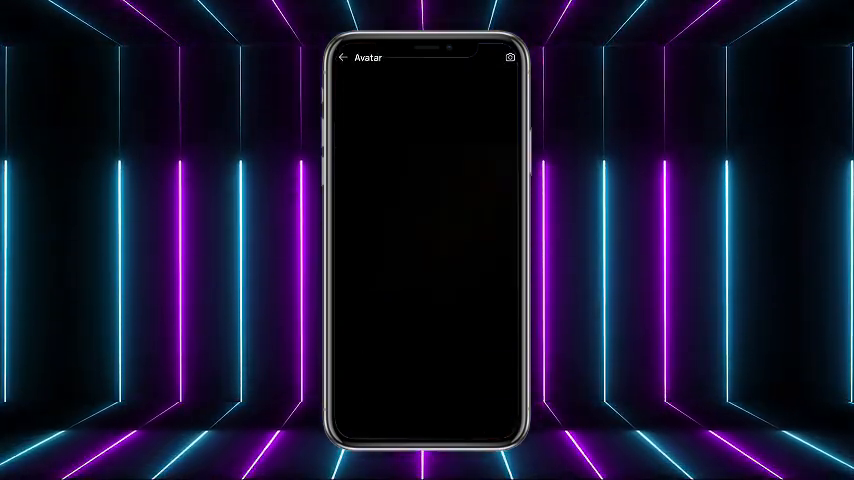